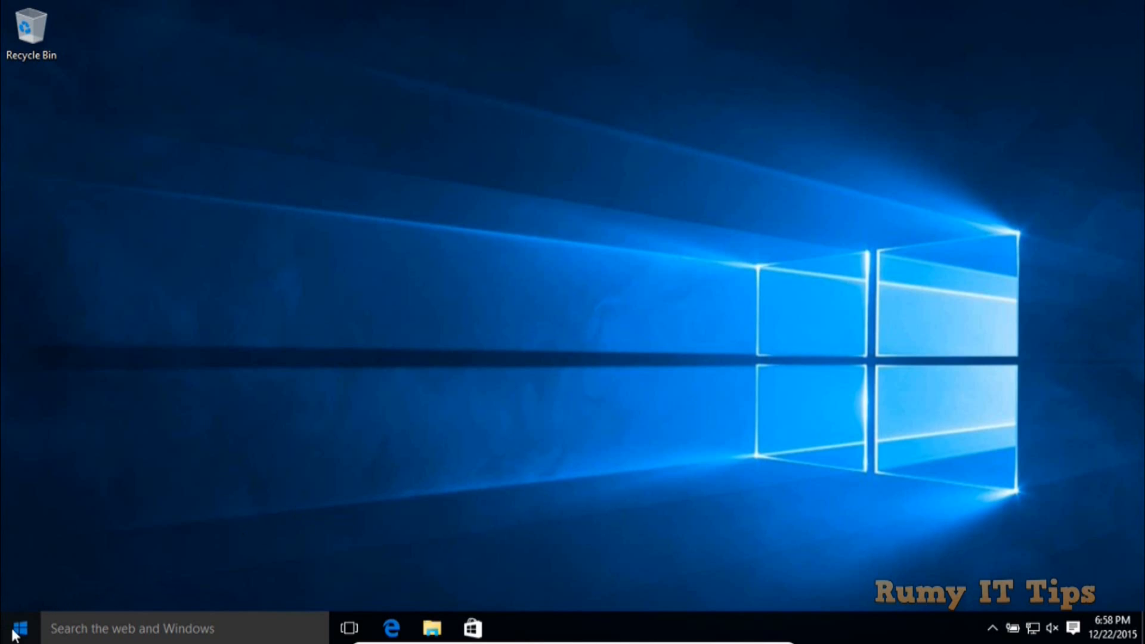
Open the Start menu from the taskbar Start button
click(18, 628)
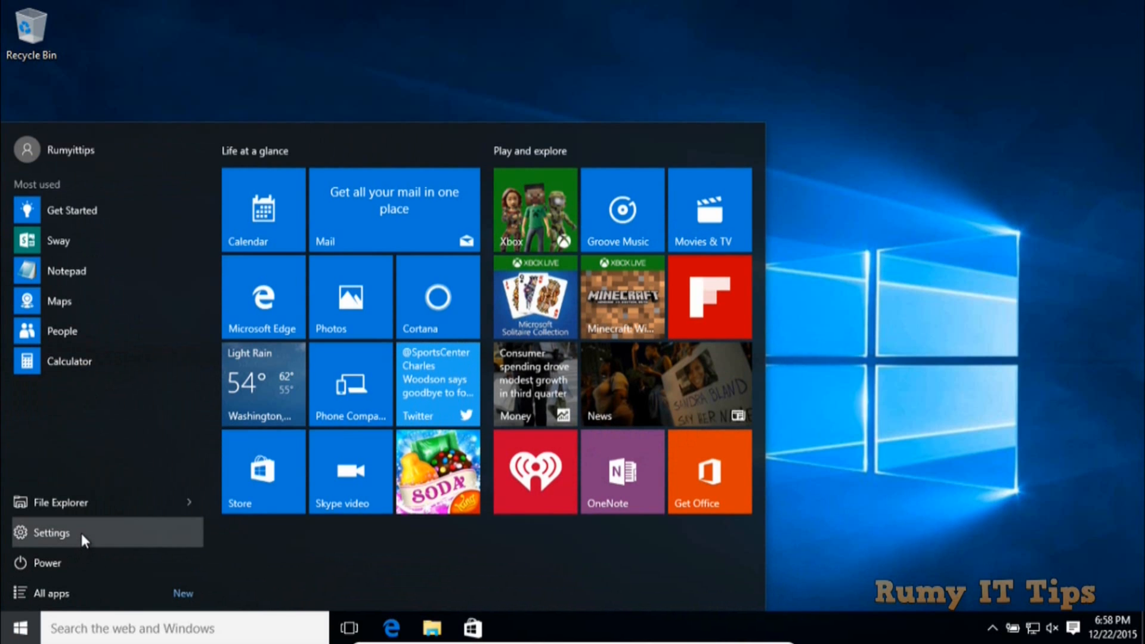
Open Settings' Recovery page to review Advanced startup, then close Settings
click(50, 532)
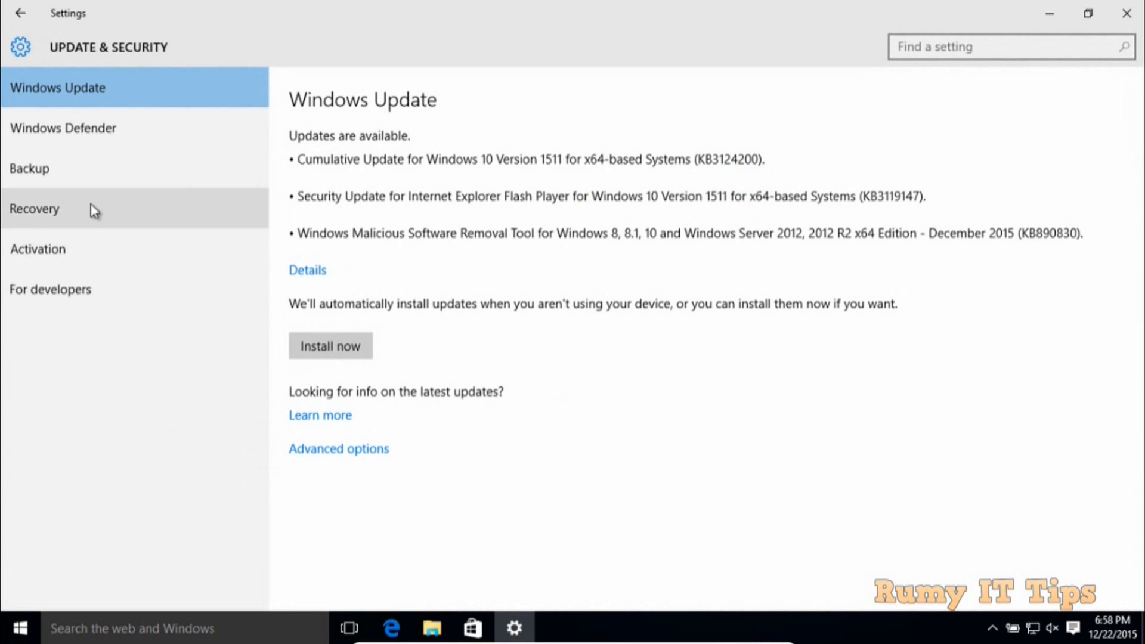
click(66, 209)
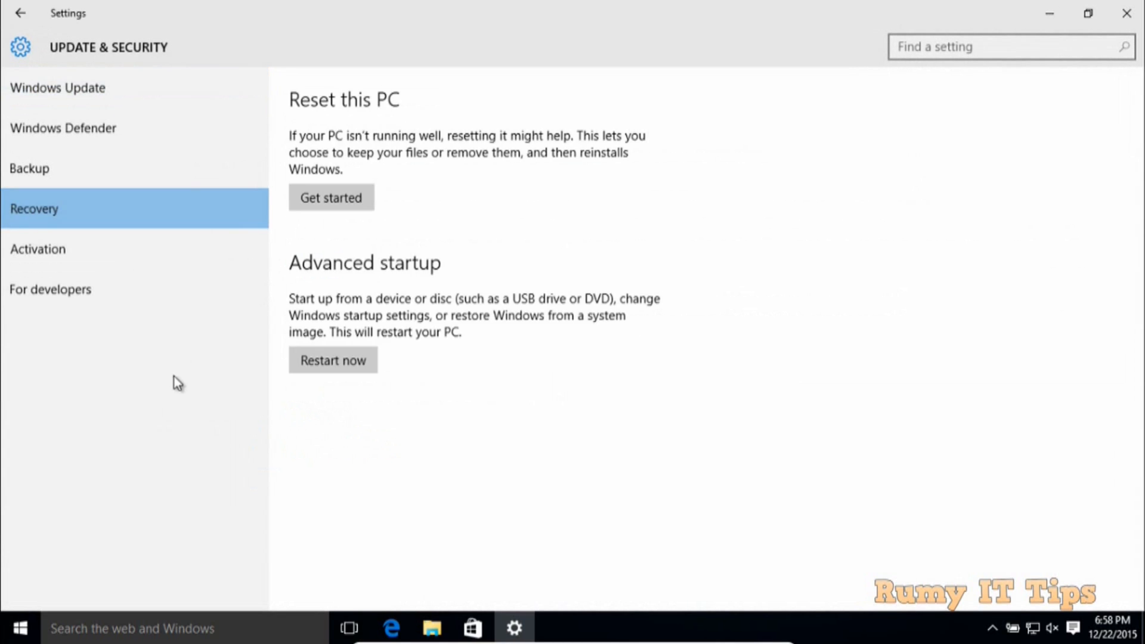
mouse_move(305, 450)
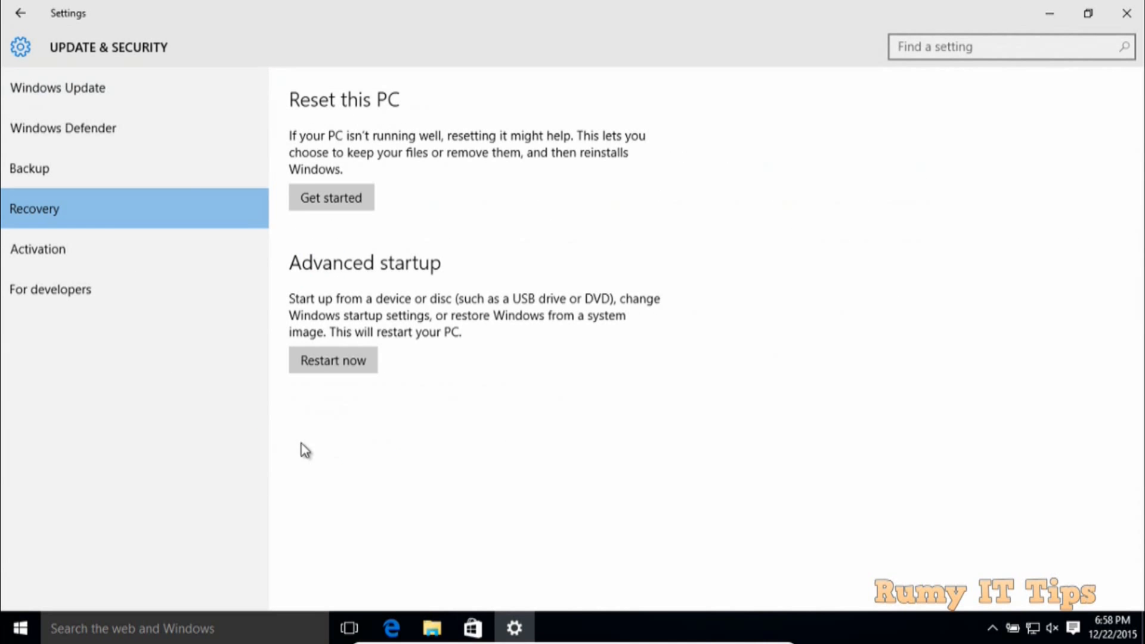
mouse_move(465, 339)
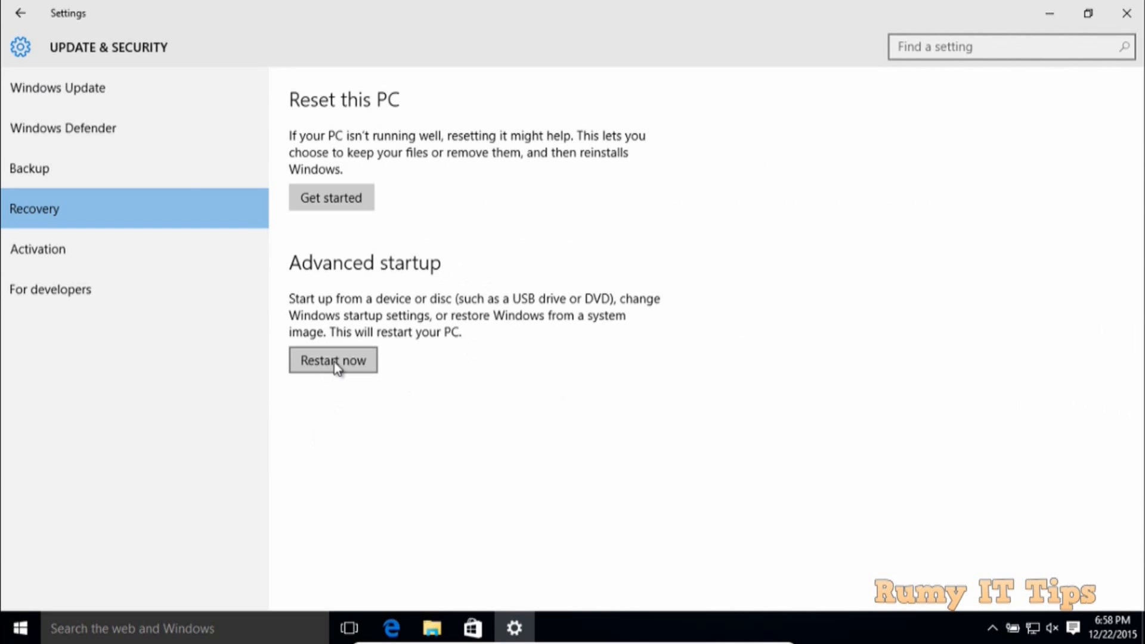
mouse_move(407, 378)
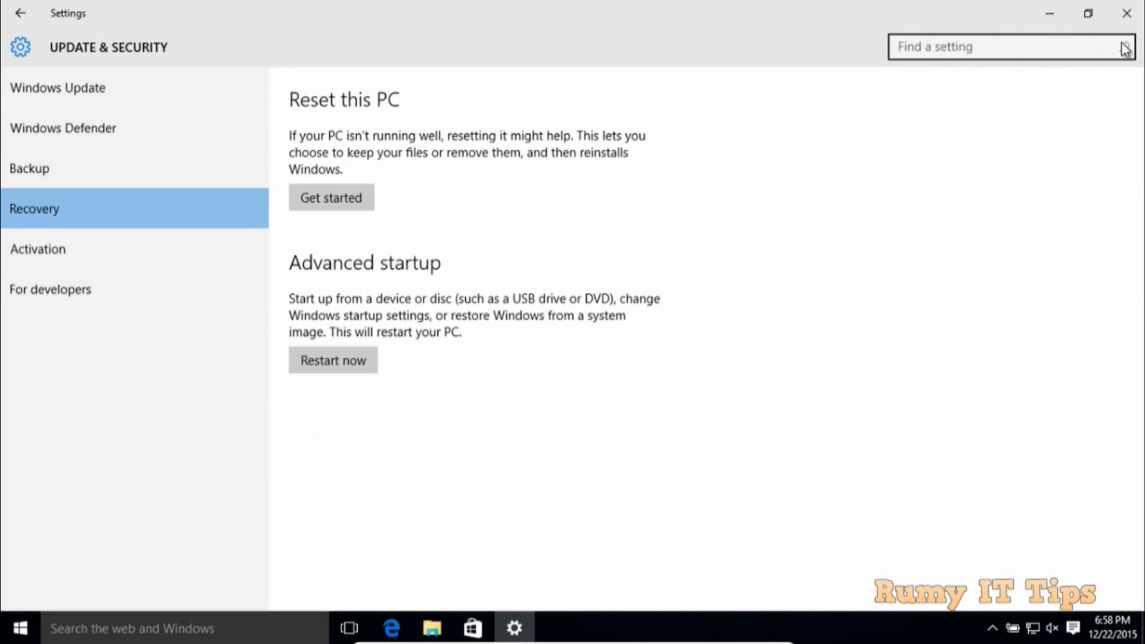
click(1126, 12)
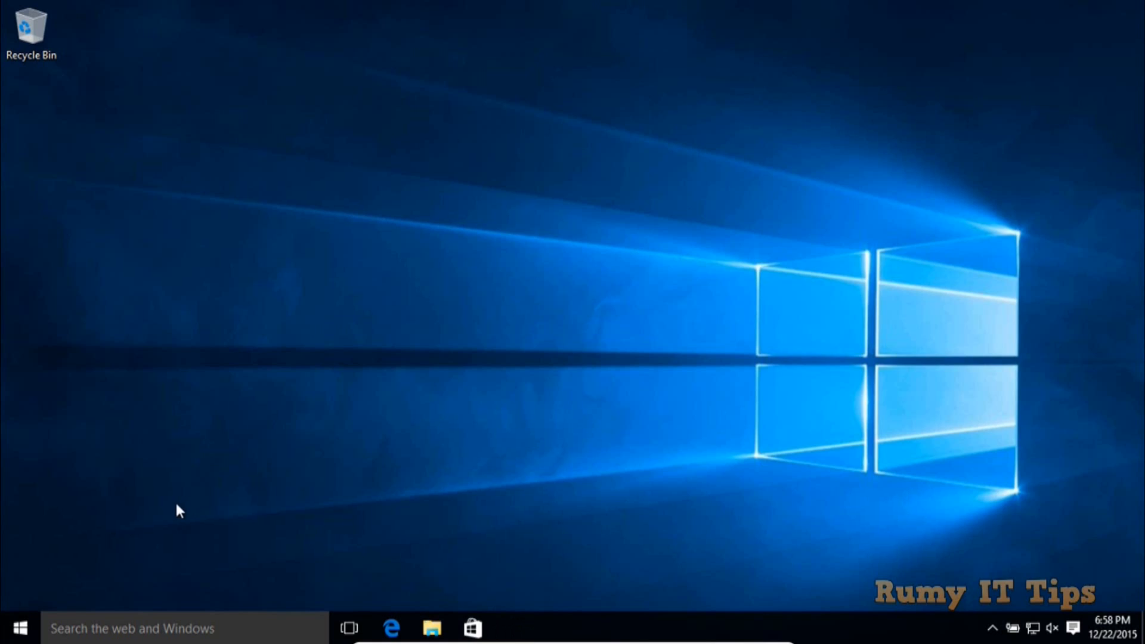
From Start's Power menu, Shift+Restart into the recovery environment's Troubleshoot screen
click(18, 627)
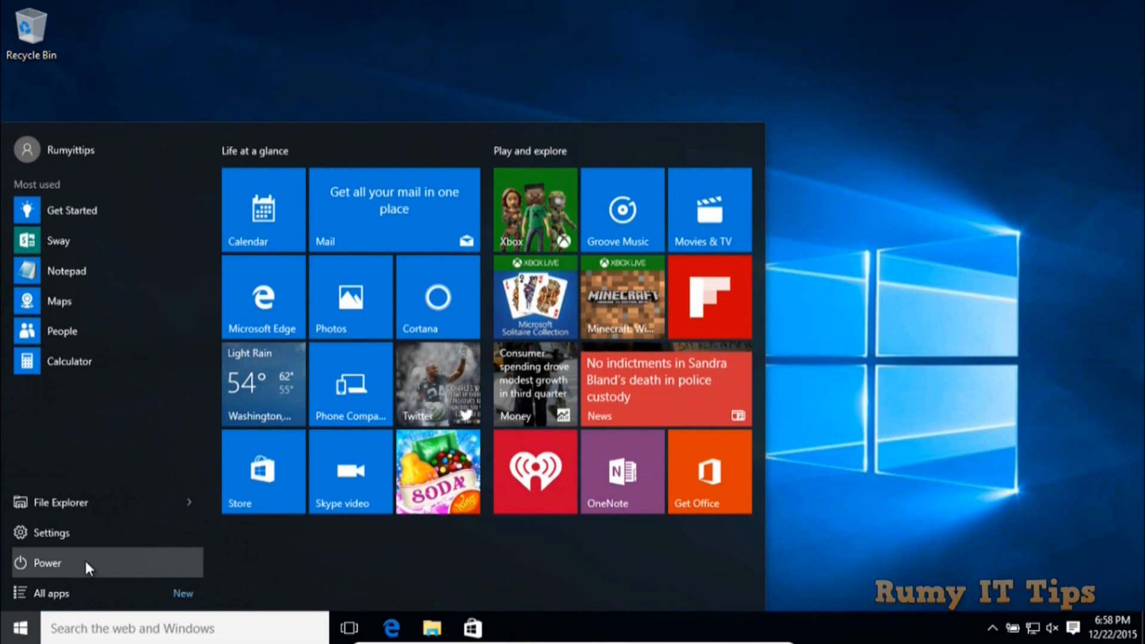
click(46, 563)
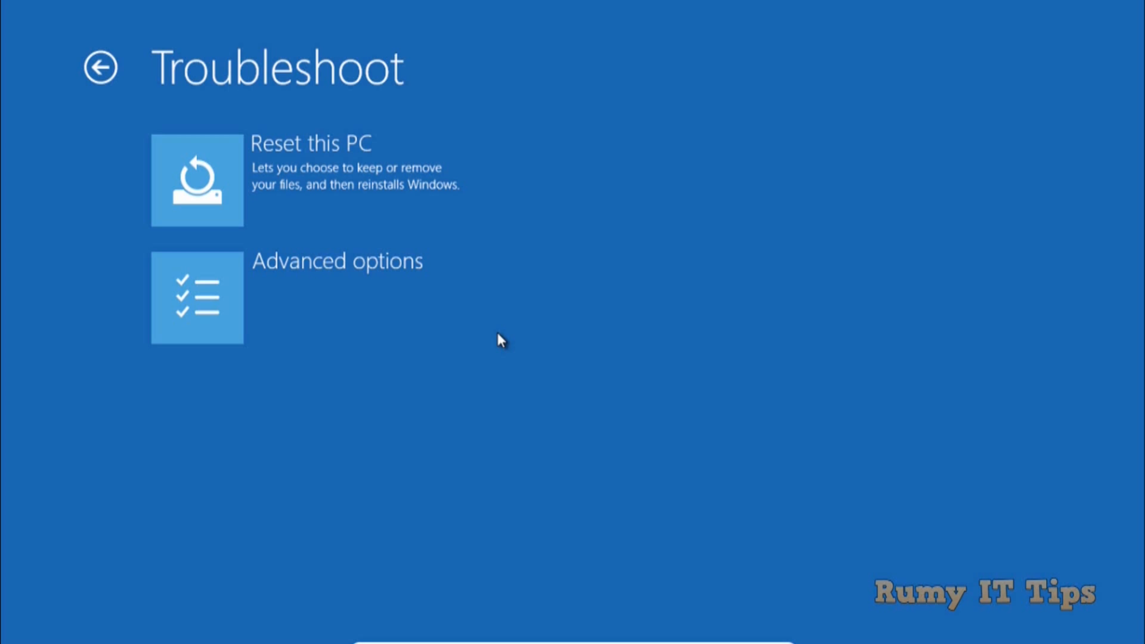
mouse_move(416, 290)
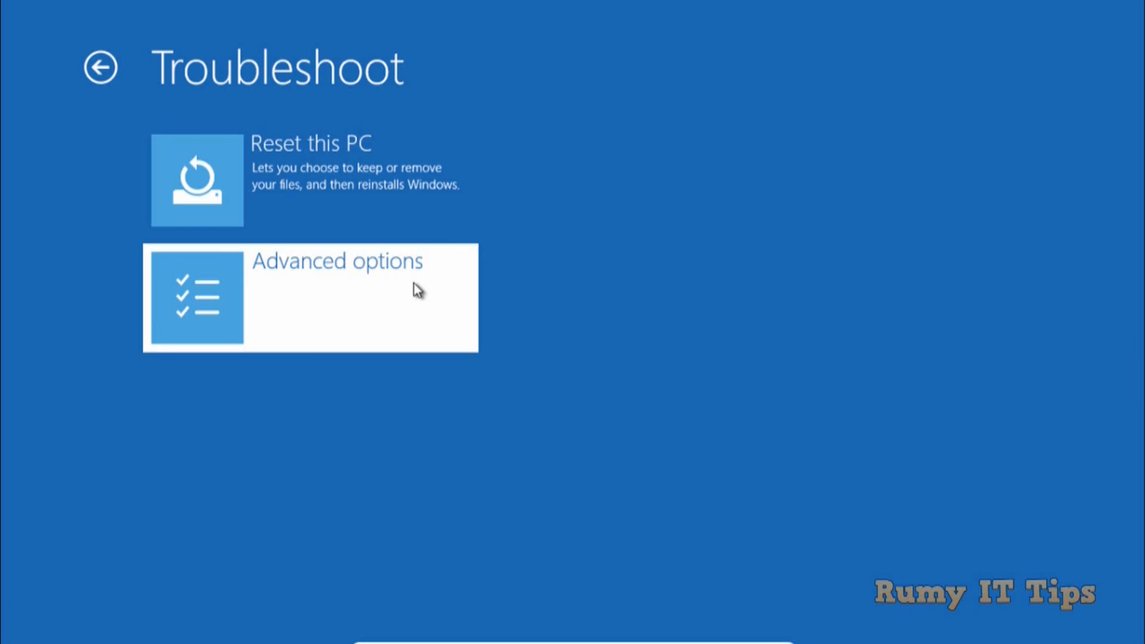
Go through Advanced options to the Startup Settings screen
click(310, 297)
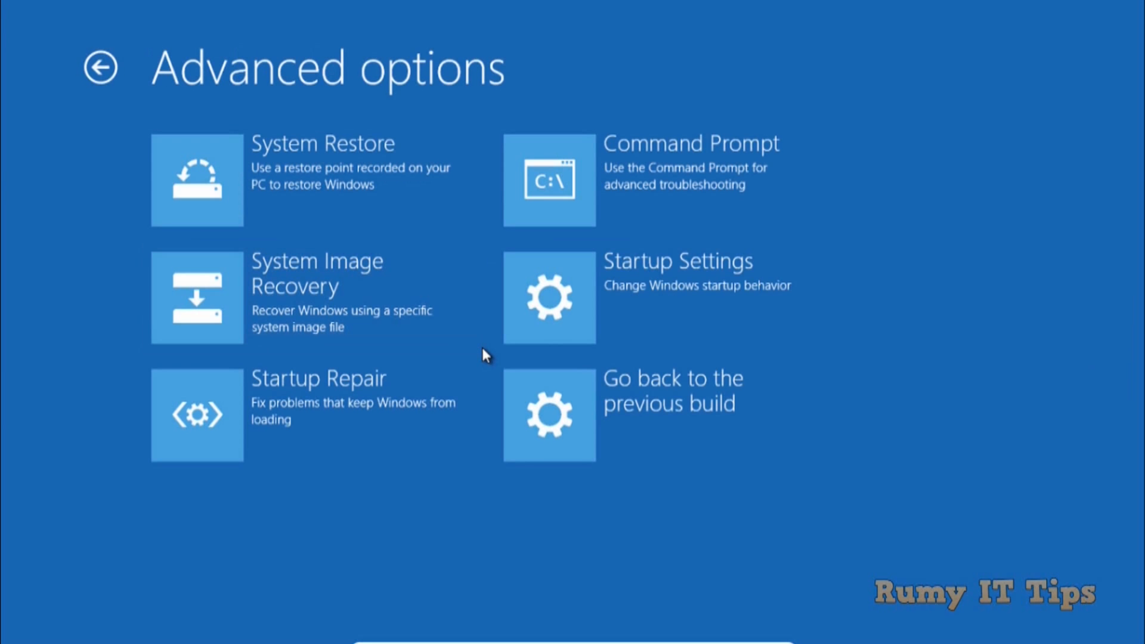
mouse_move(718, 292)
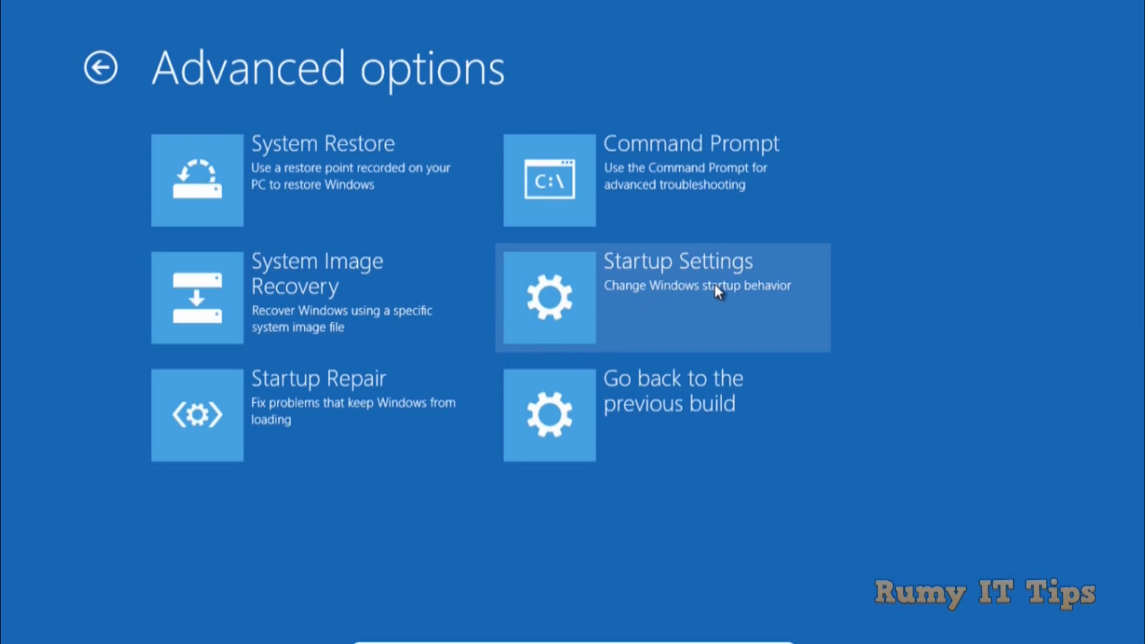
mouse_move(793, 296)
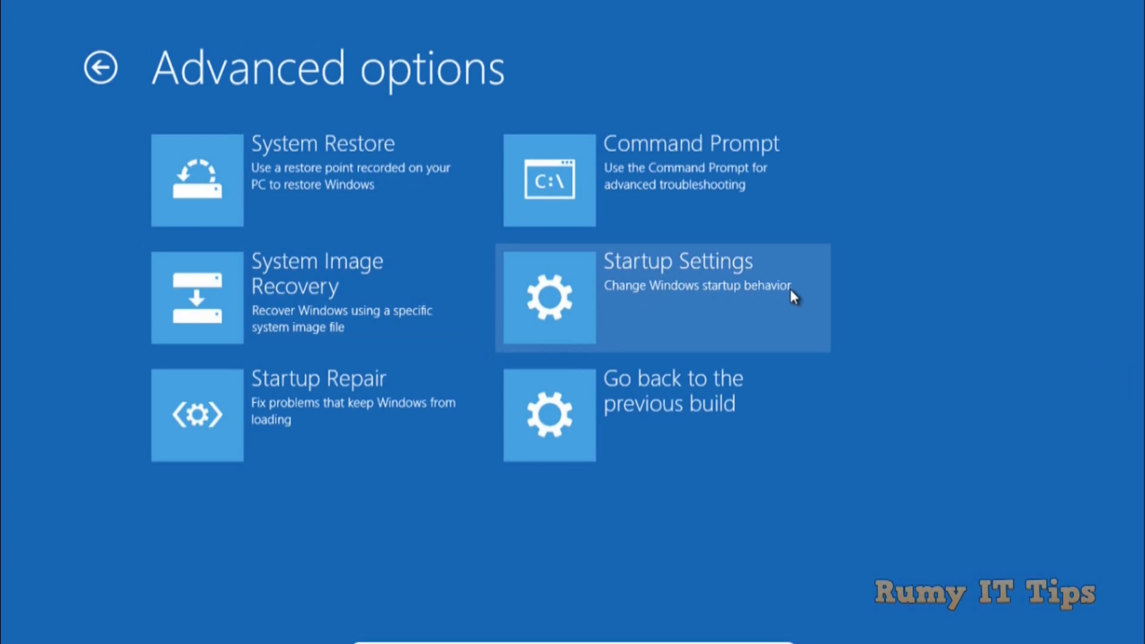
click(661, 296)
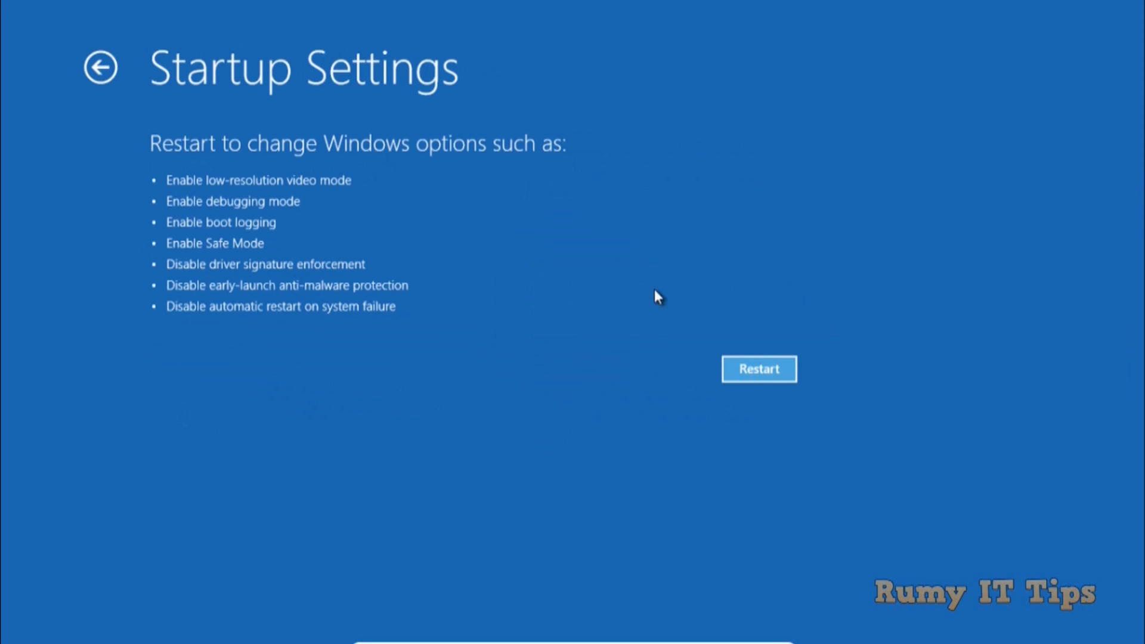
mouse_move(486, 289)
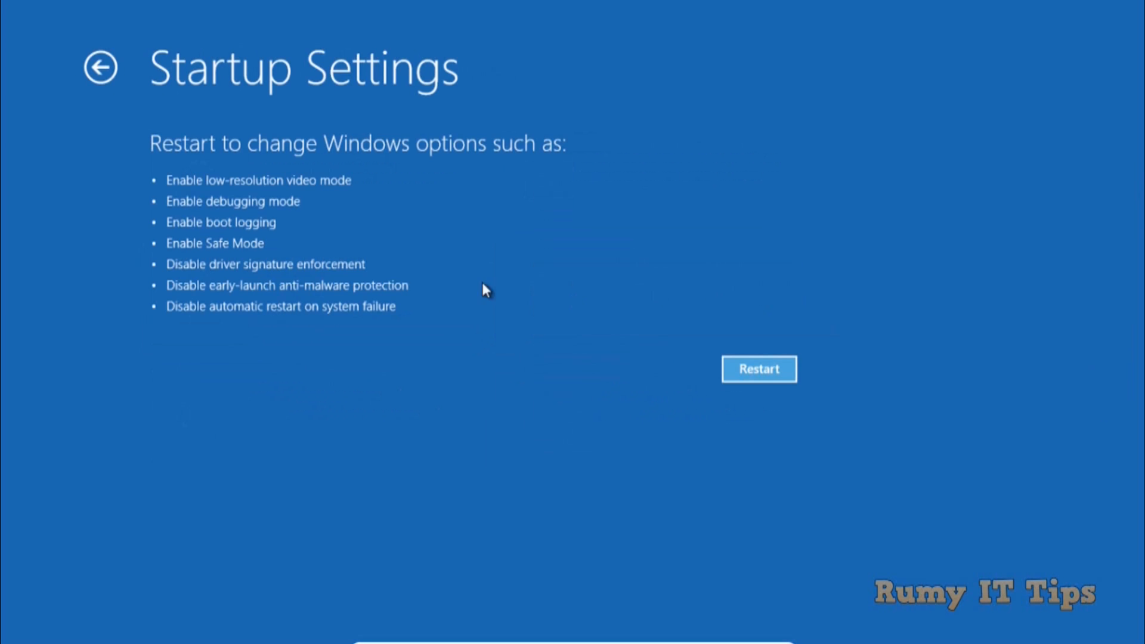
mouse_move(186, 189)
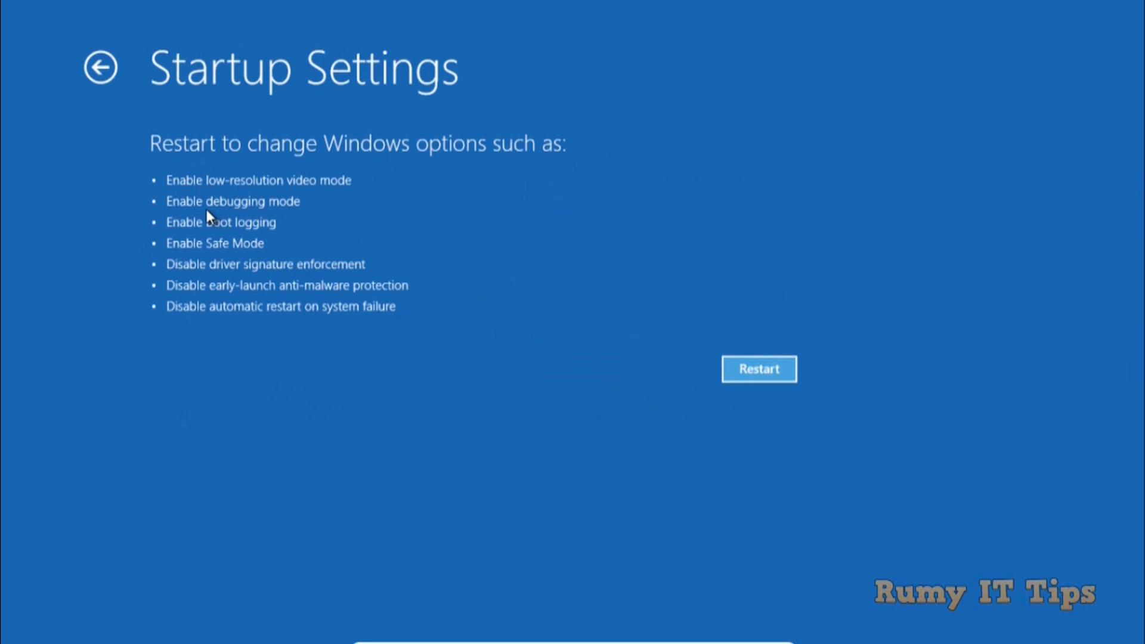
mouse_move(241, 263)
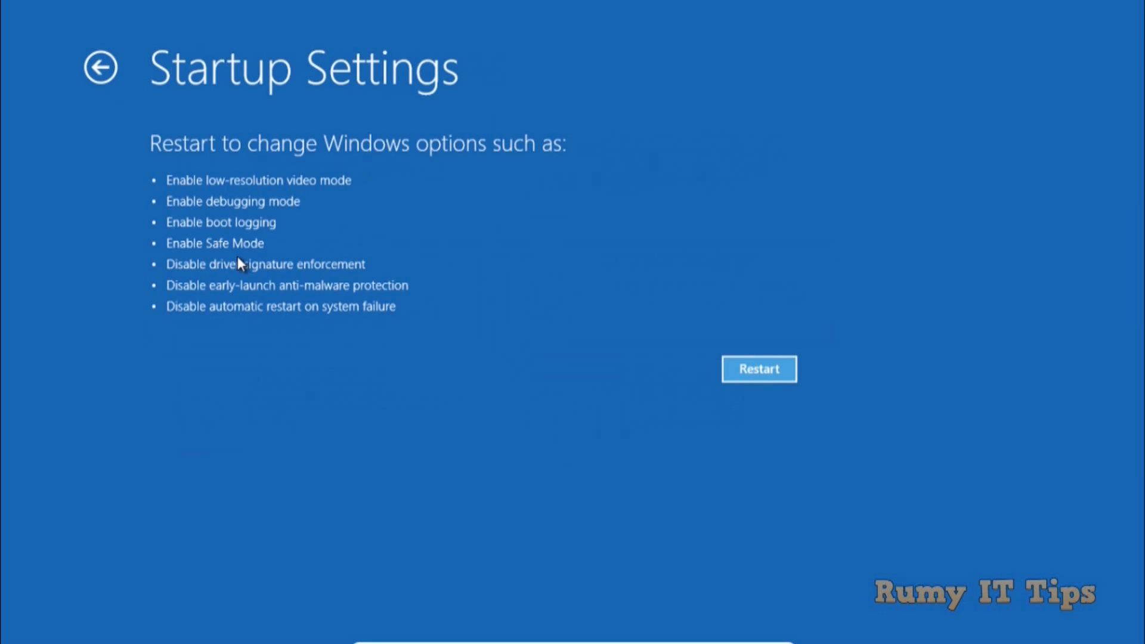
mouse_move(213, 283)
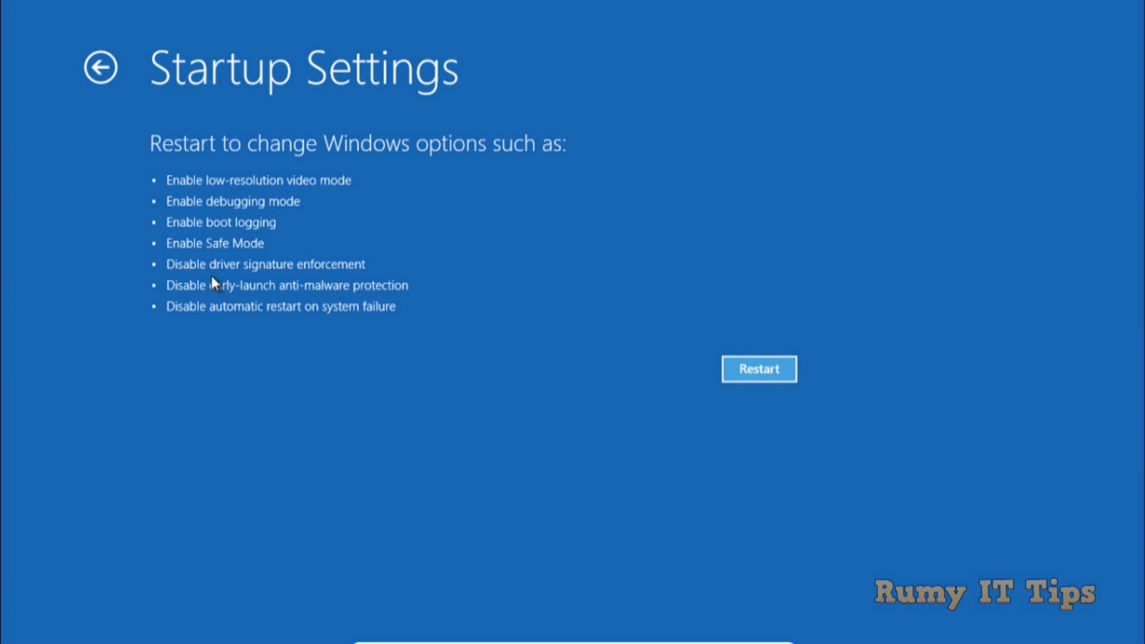
mouse_move(431, 321)
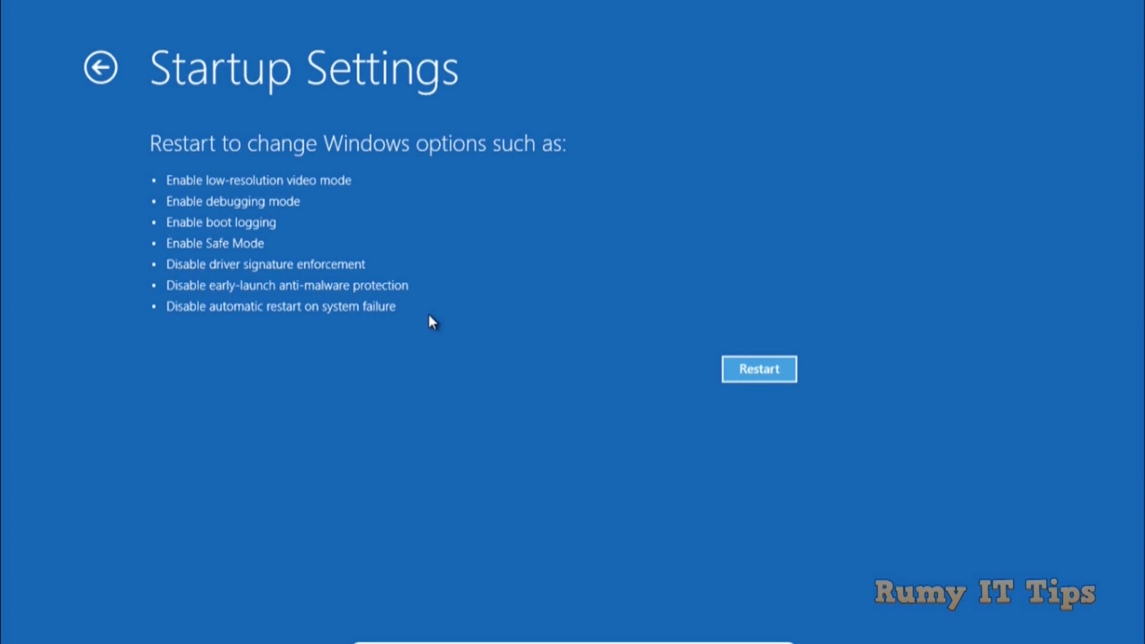
Restart from Startup Settings to reach the numbered boot options list
click(759, 369)
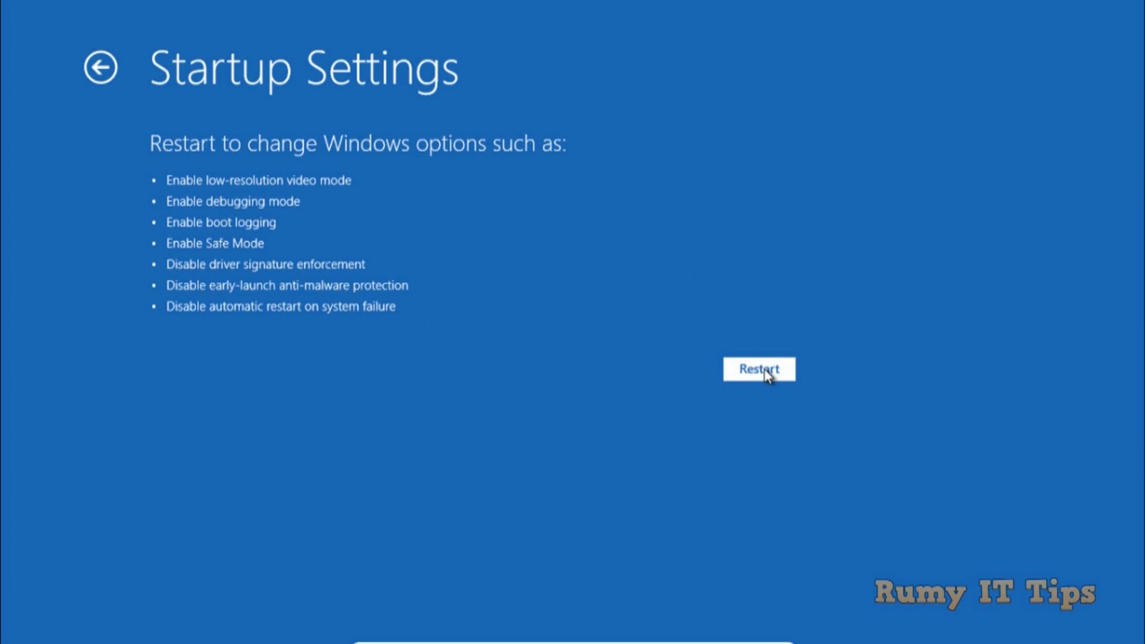
click(757, 368)
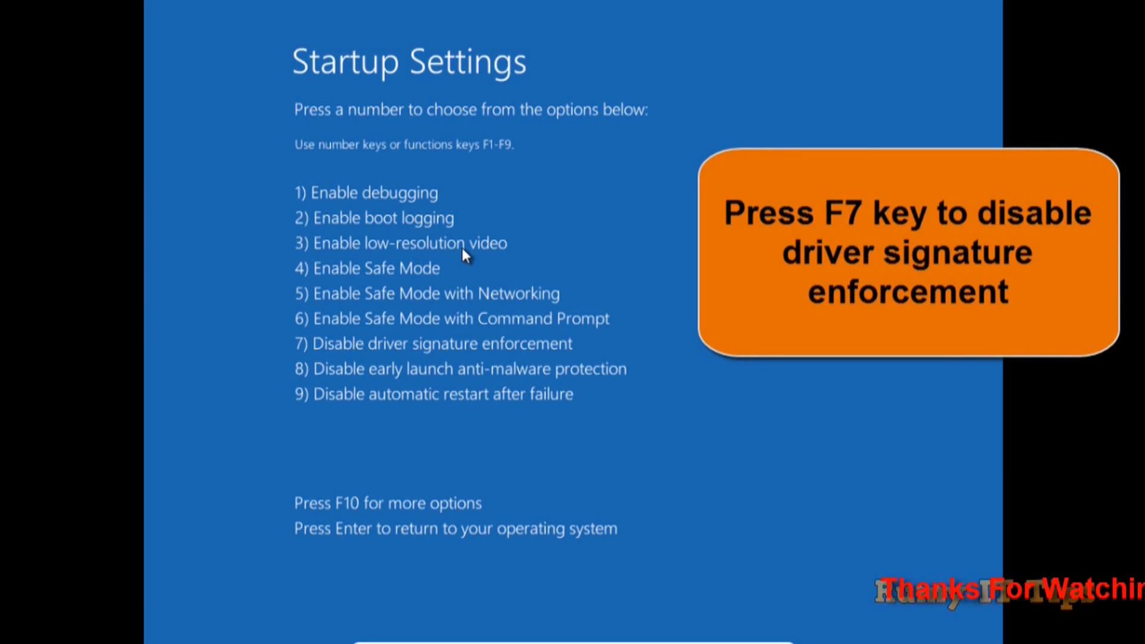
mouse_move(310, 350)
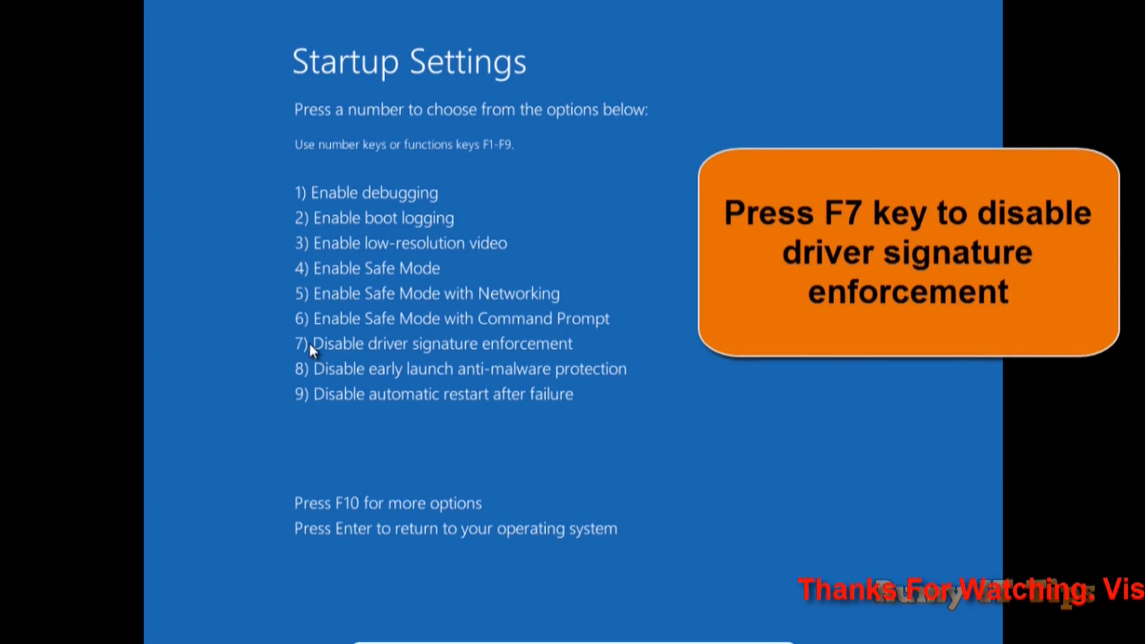
mouse_move(293, 152)
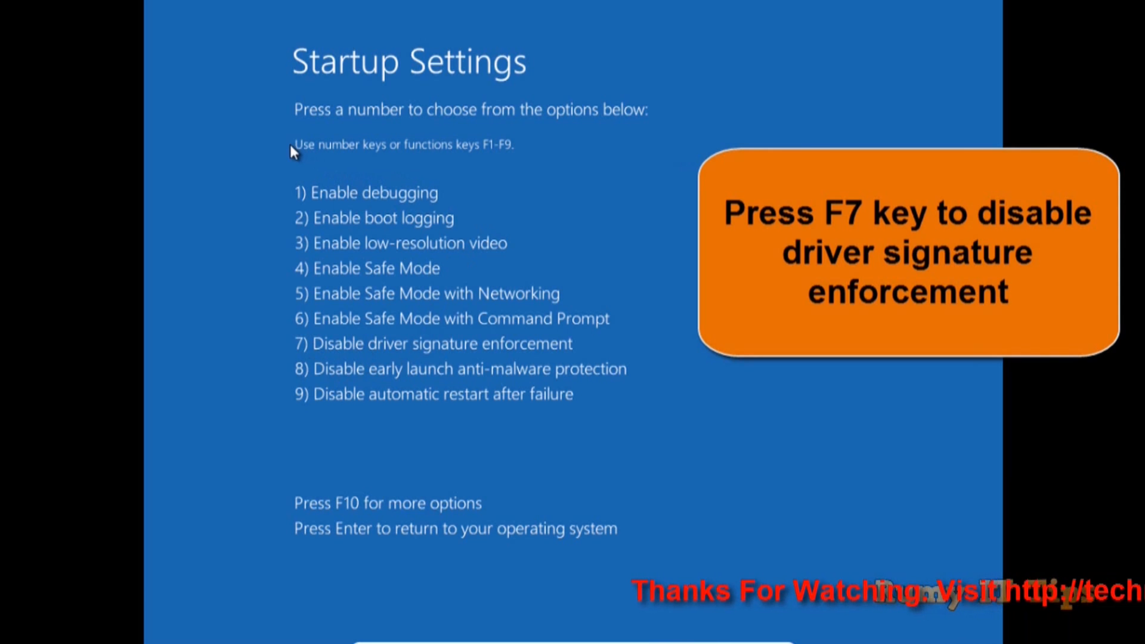
mouse_move(489, 166)
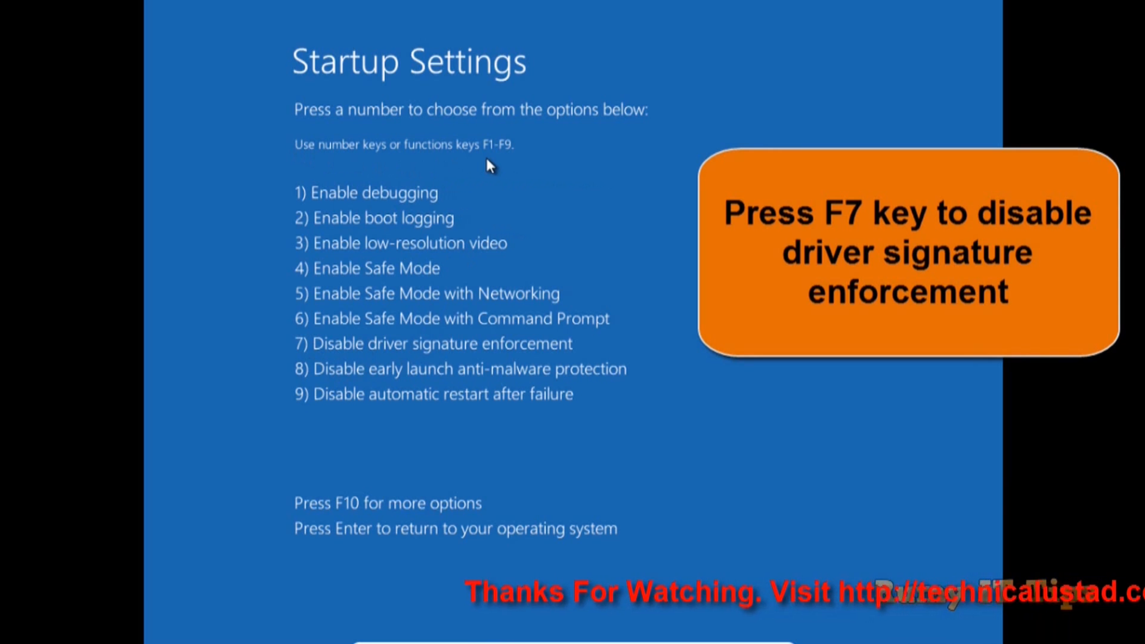
mouse_move(373, 212)
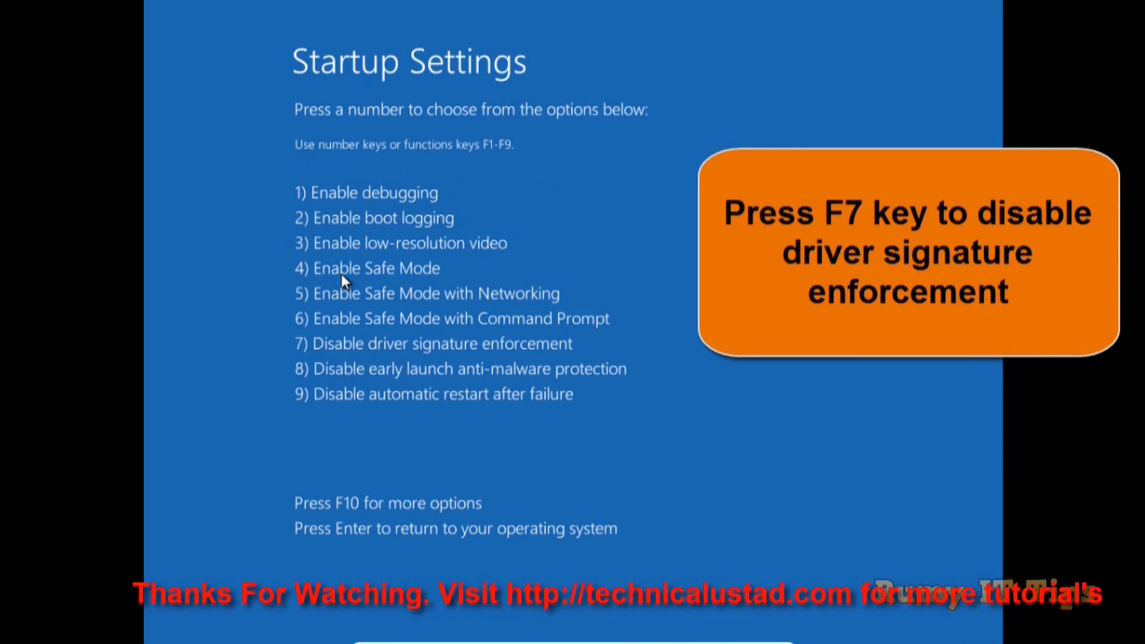
mouse_move(332, 361)
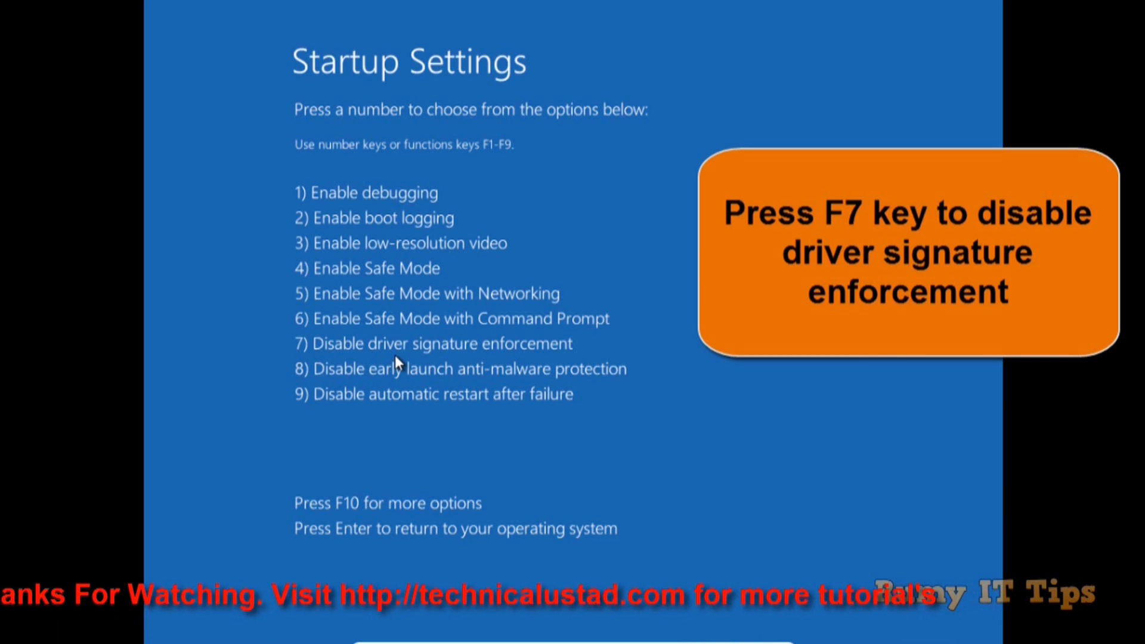
mouse_move(475, 369)
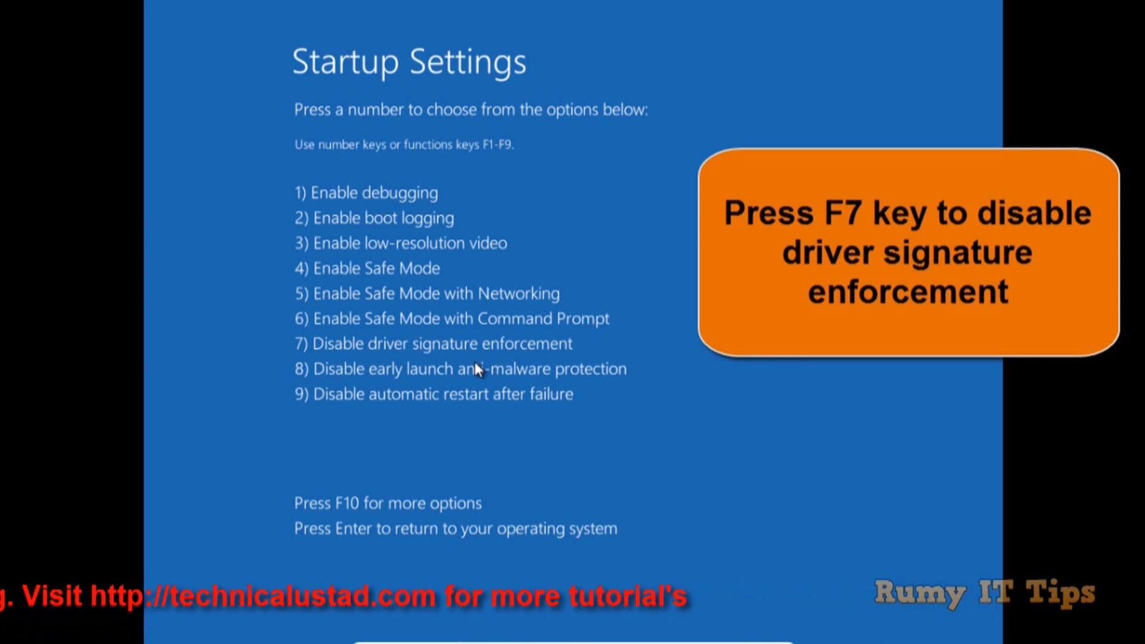
Choose option 7 to boot with driver signature enforcement disabled
key(F7)
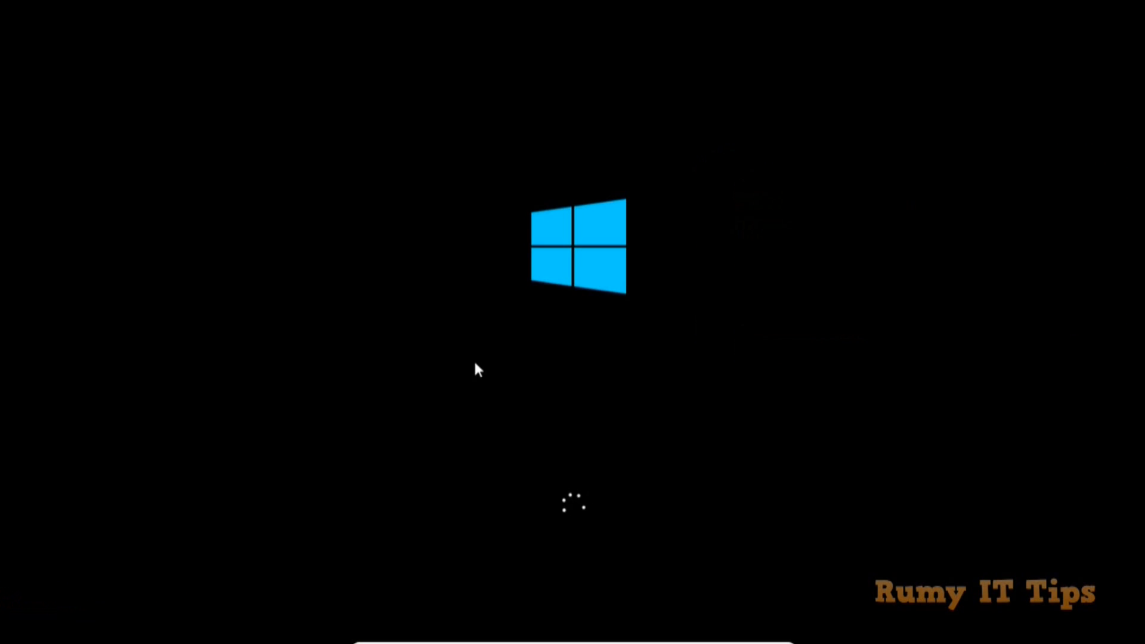
mouse_move(685, 565)
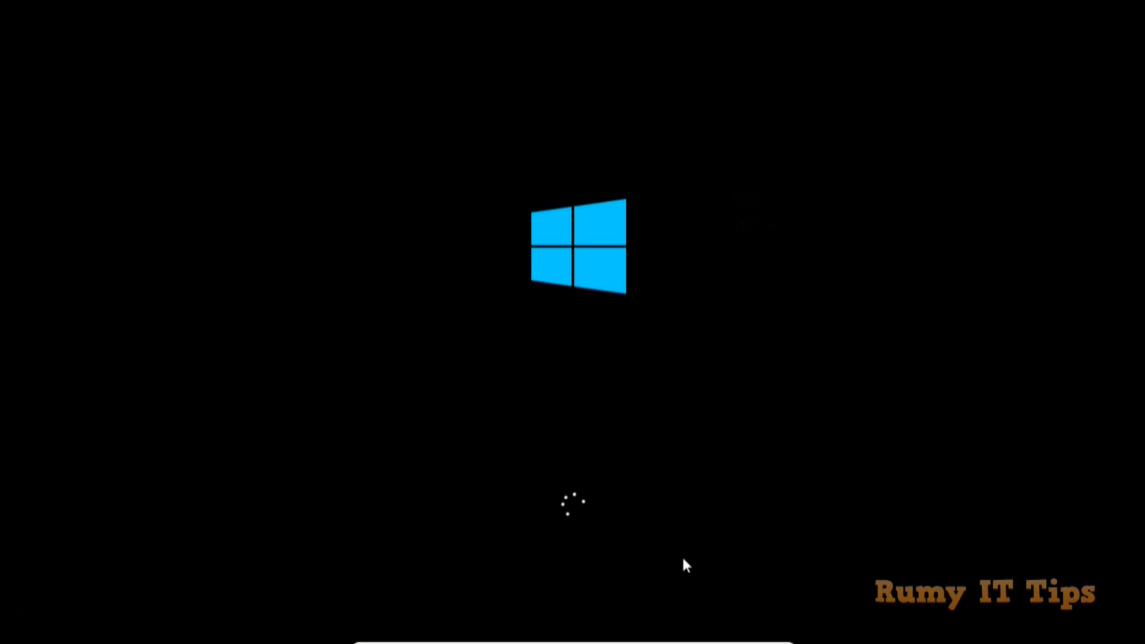